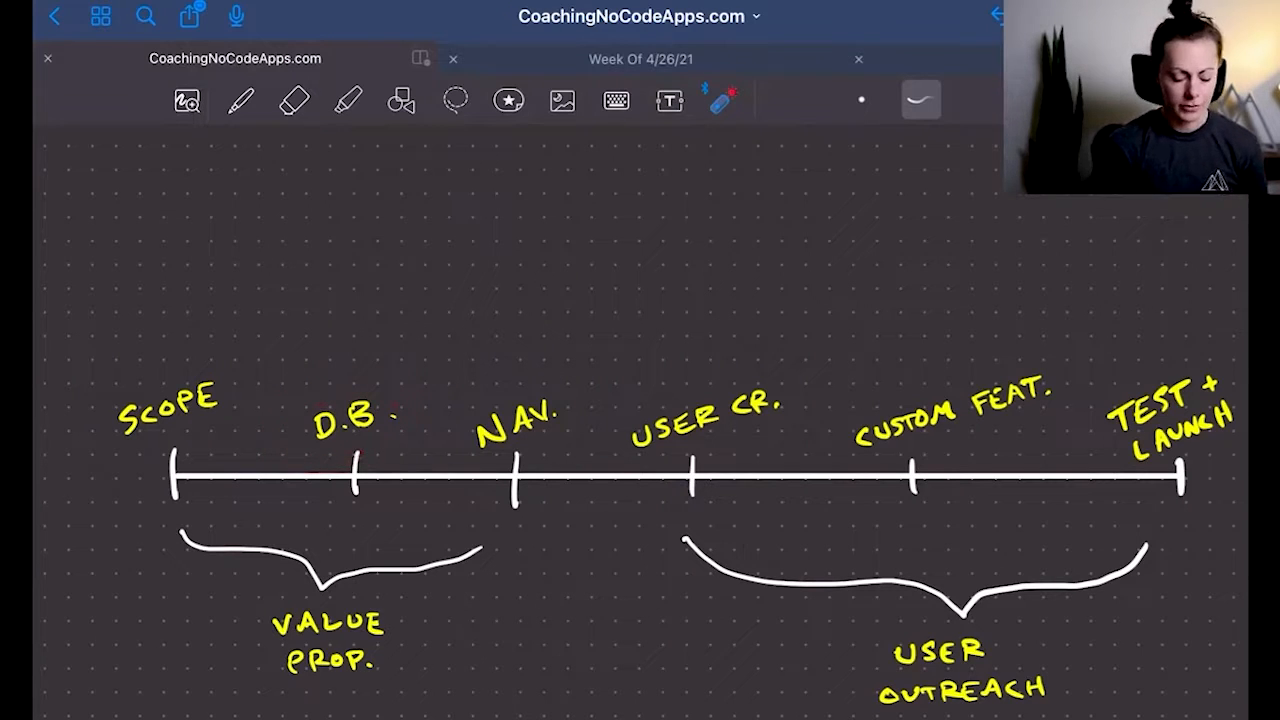
drag(430, 380, 590, 460)
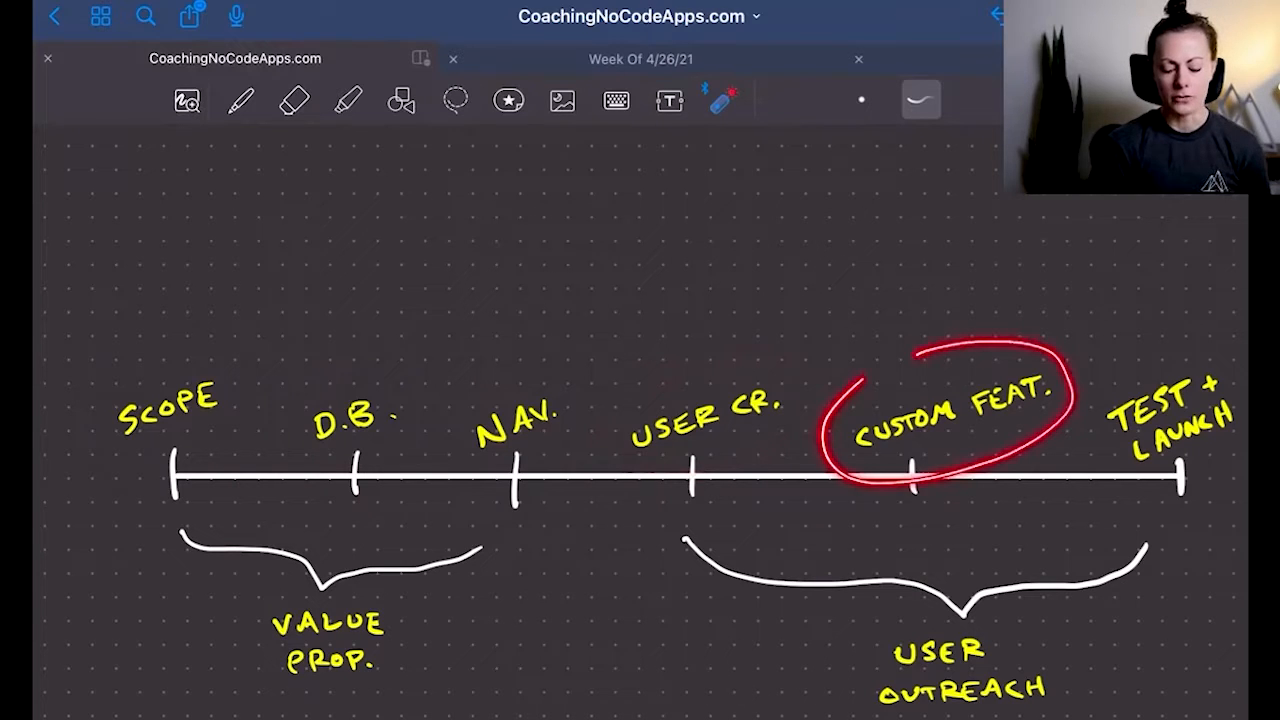
click(293, 100)
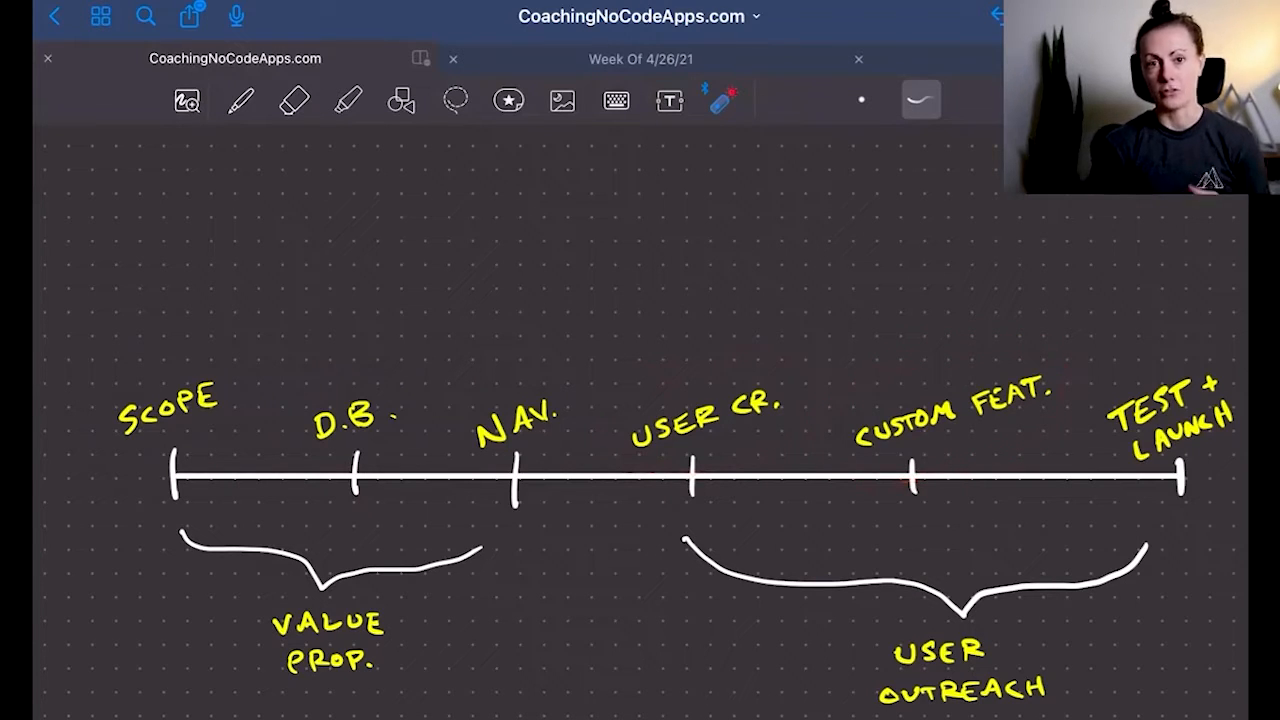